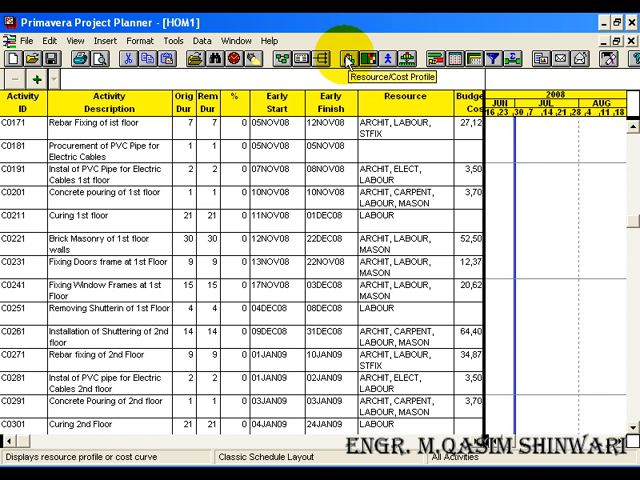
Show the ARCHIT resource profile as a cumulative curve beneath the bar chart
left_click(340, 56)
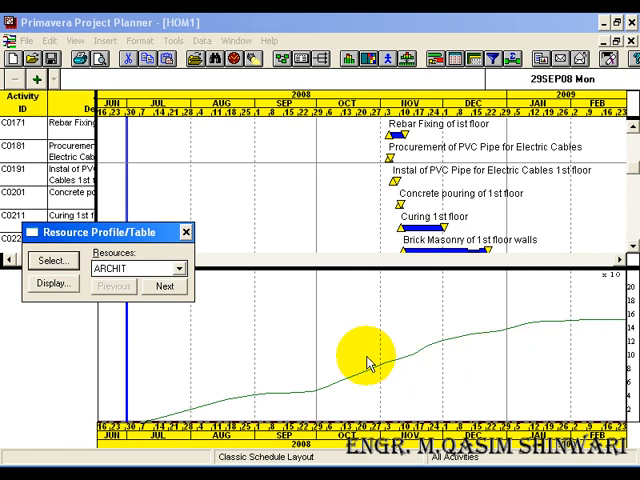
Turn on Histogram in the profile display settings so ARCHIT shows weekly usage bars with its curve
left_click(52, 284)
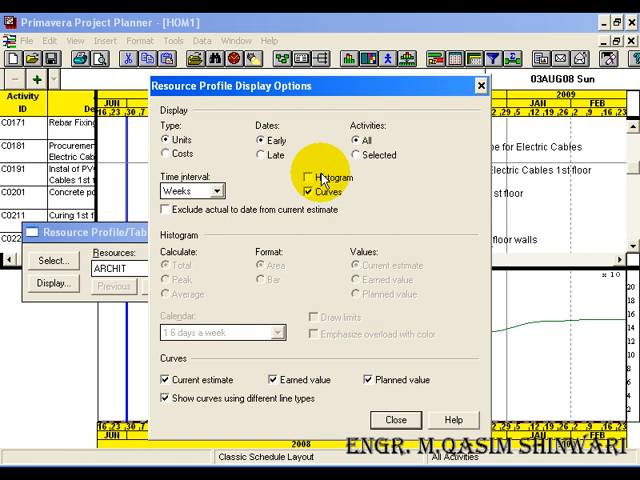
left_click(306, 176)
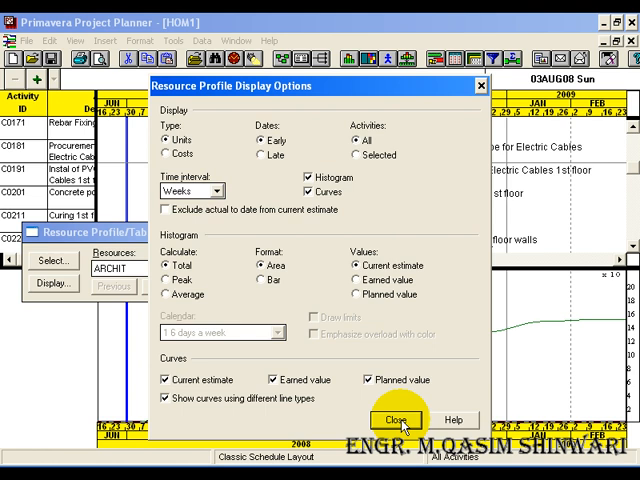
left_click(392, 420)
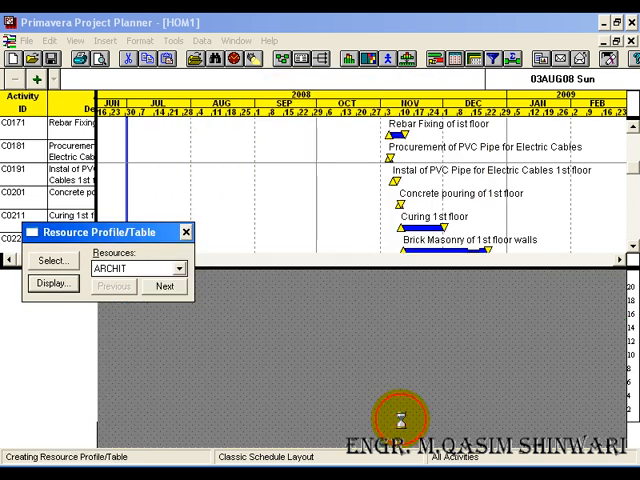
left_click(52, 284)
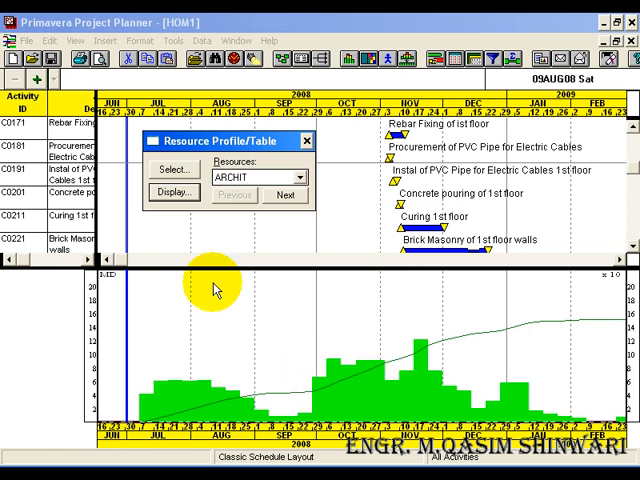
Untick the Earned value curve in the display settings for the ARCHIT histogram
left_click(172, 192)
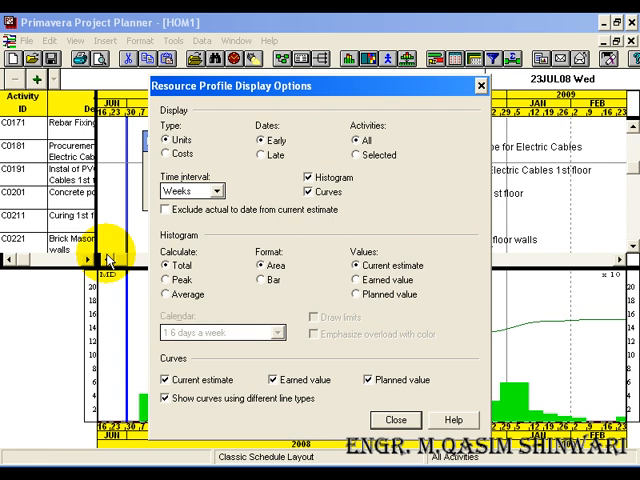
mouse_move(102, 258)
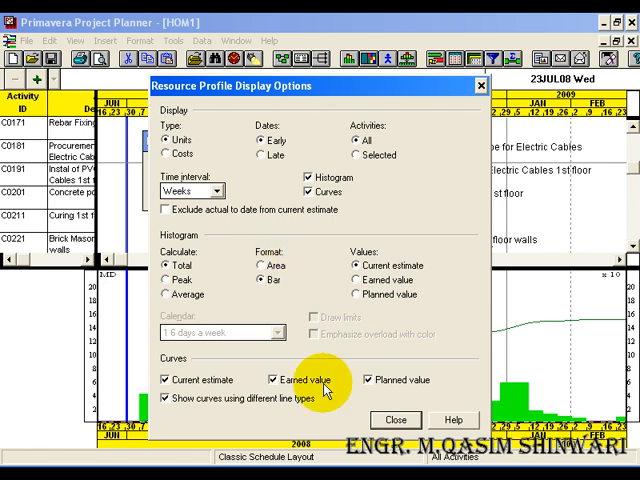
left_click(396, 420)
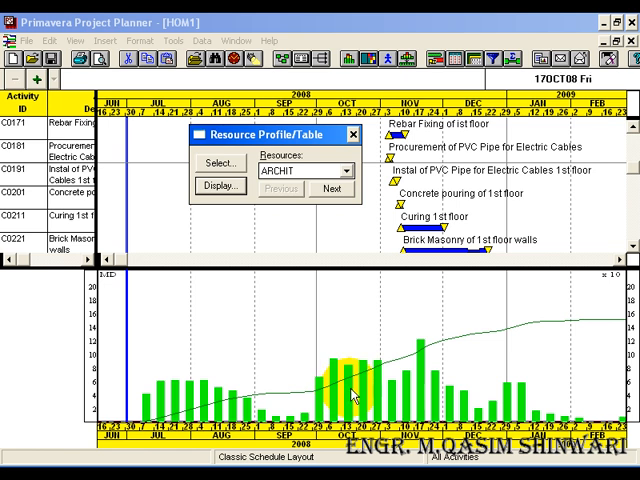
Profile the DRAFT resource and reveal its weekly value of 14.00 for Aug 4–11, 2008
left_click(344, 172)
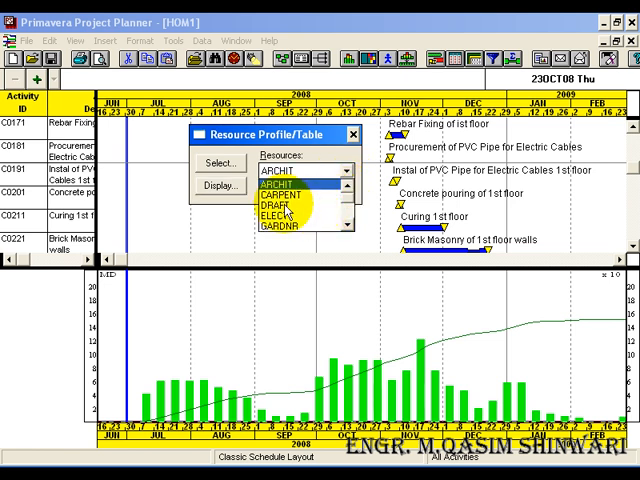
left_click(288, 198)
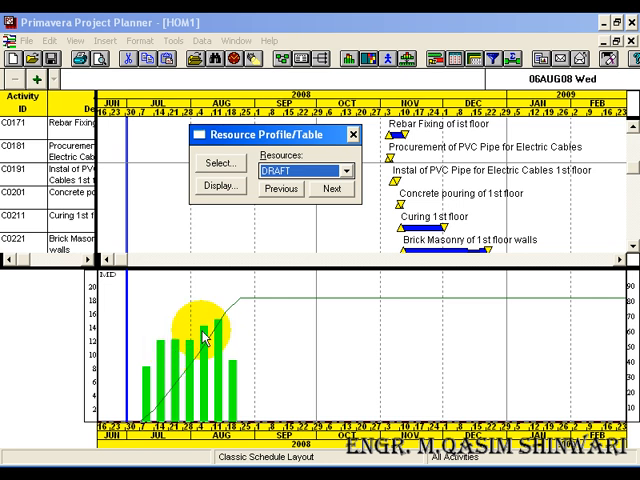
left_click(204, 330)
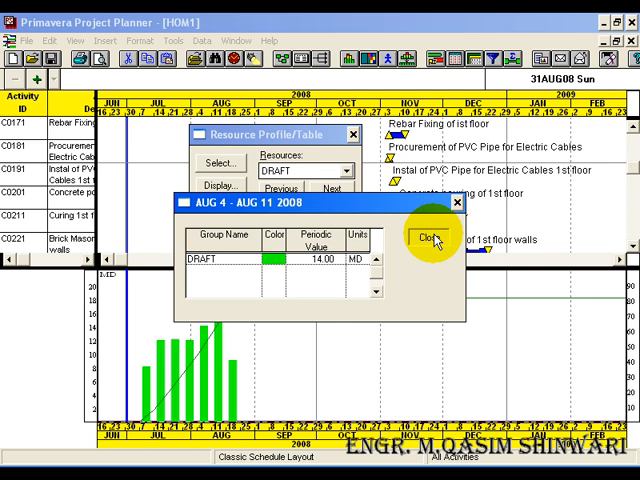
Dismiss the weekly value window and step through resources to the MASON histogram
left_click(432, 238)
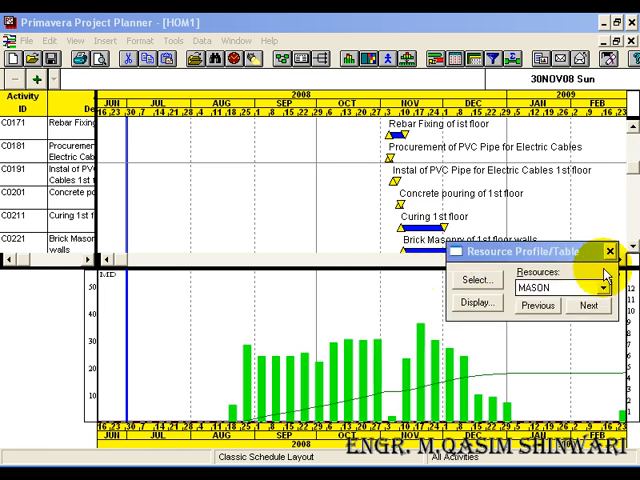
Replace the profile with the weekly Plumber and Steel Fixer loading table, then close it
left_click(608, 252)
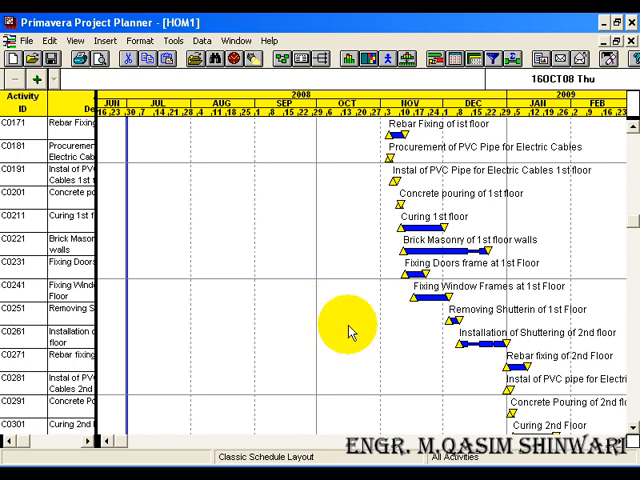
mouse_move(360, 60)
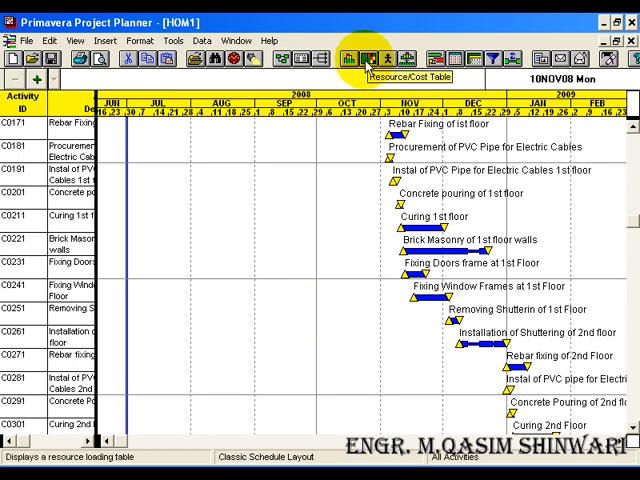
mouse_move(364, 68)
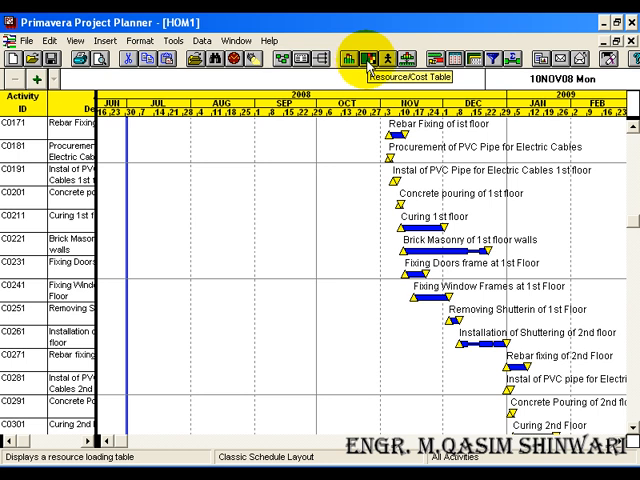
left_click(378, 56)
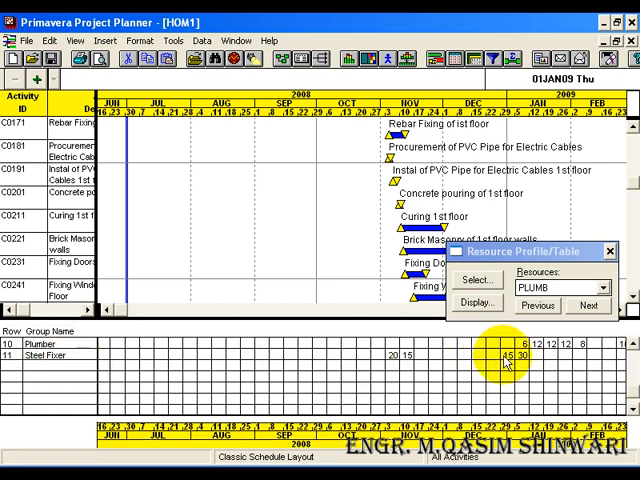
left_click(588, 304)
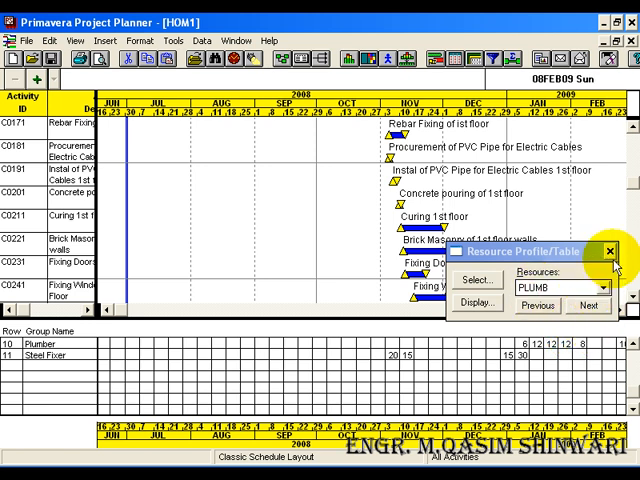
left_click(610, 252)
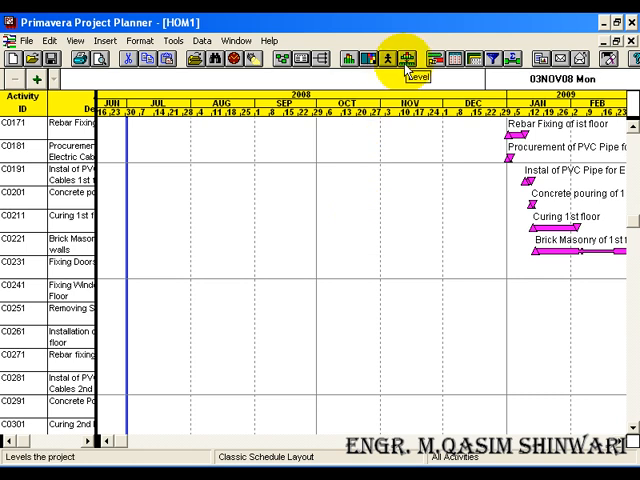
Level with All Resources selected and view the scheduling and leveling report on screen
left_click(404, 56)
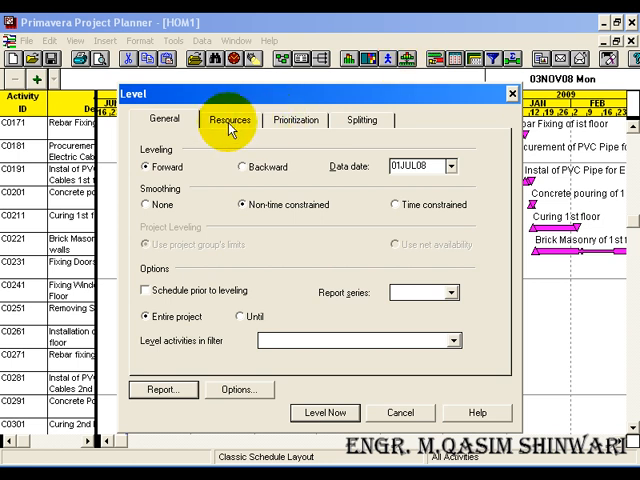
left_click(228, 120)
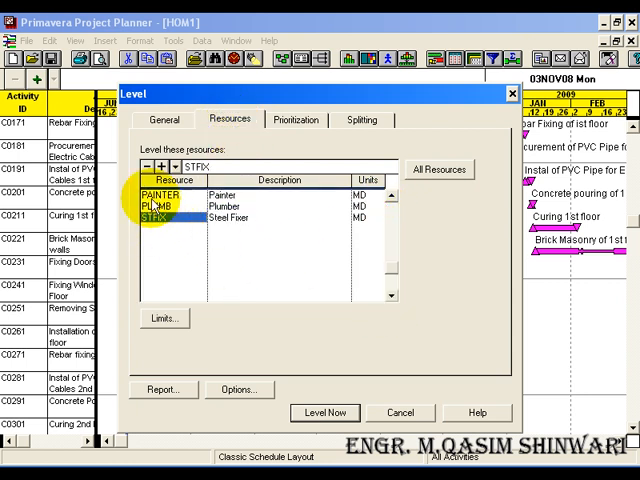
left_click(146, 164)
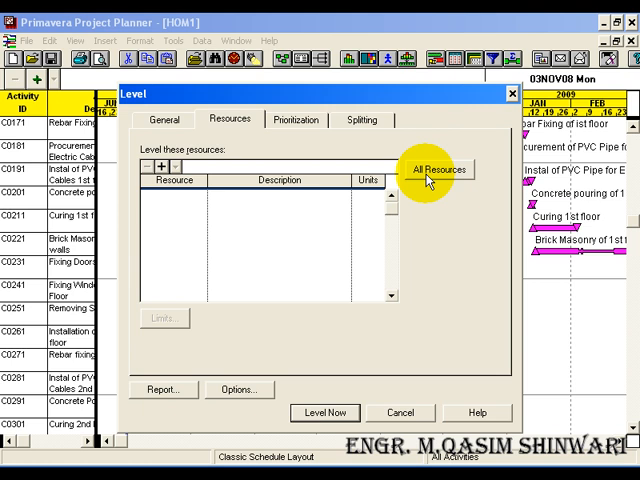
left_click(436, 168)
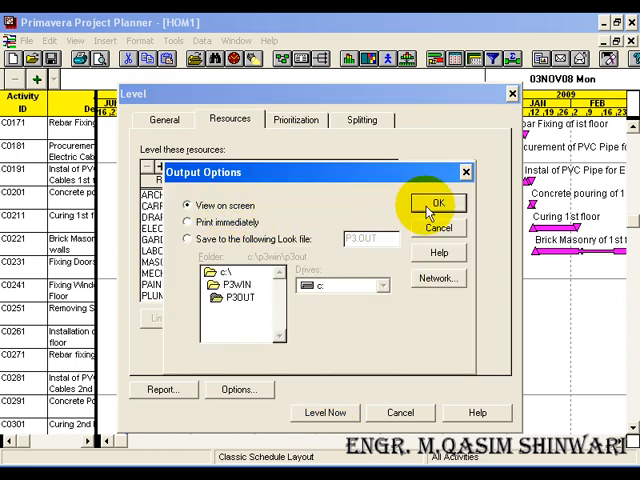
left_click(432, 202)
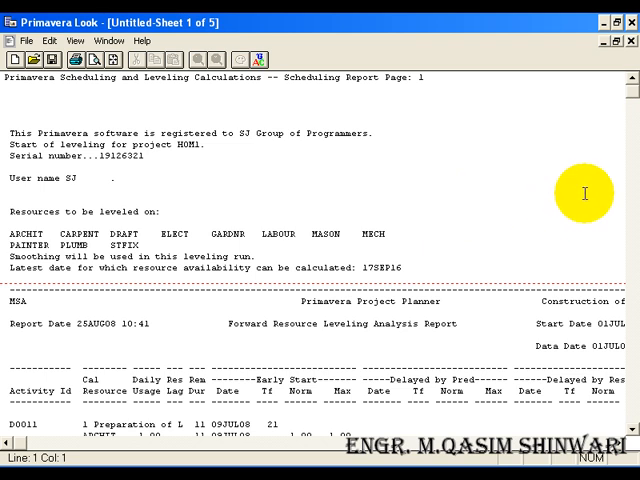
scroll("down", 3)
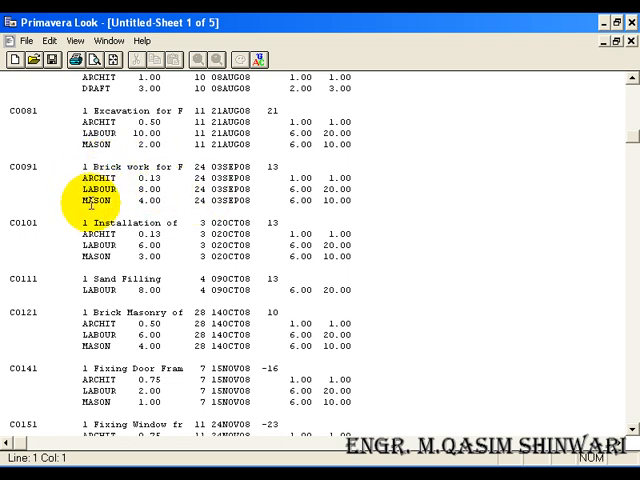
mouse_move(630, 140)
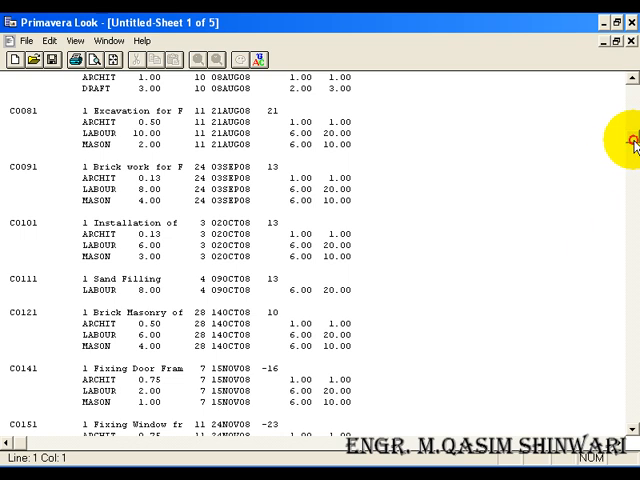
scroll("down", 3)
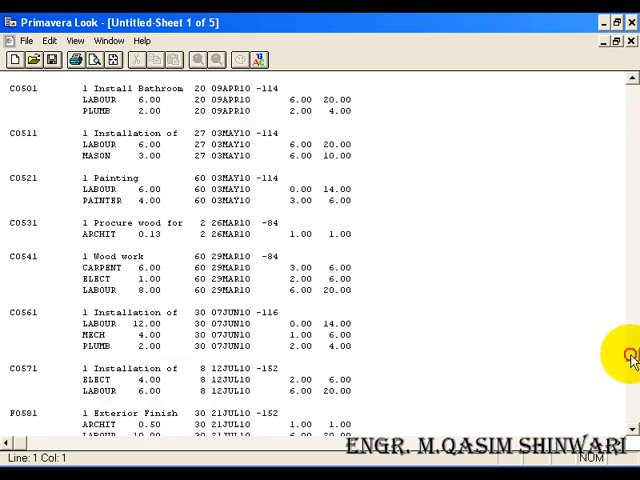